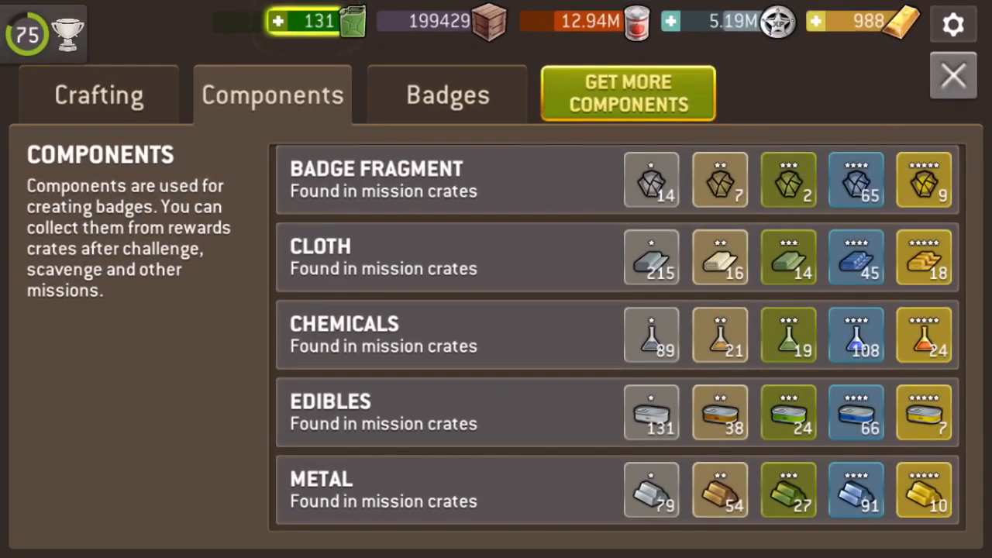
Fill the fifth crafting slot with a four-star Chemicals component for epic-to-legendary rarity
{"action": "left_click", "coordinate": [99, 95]}
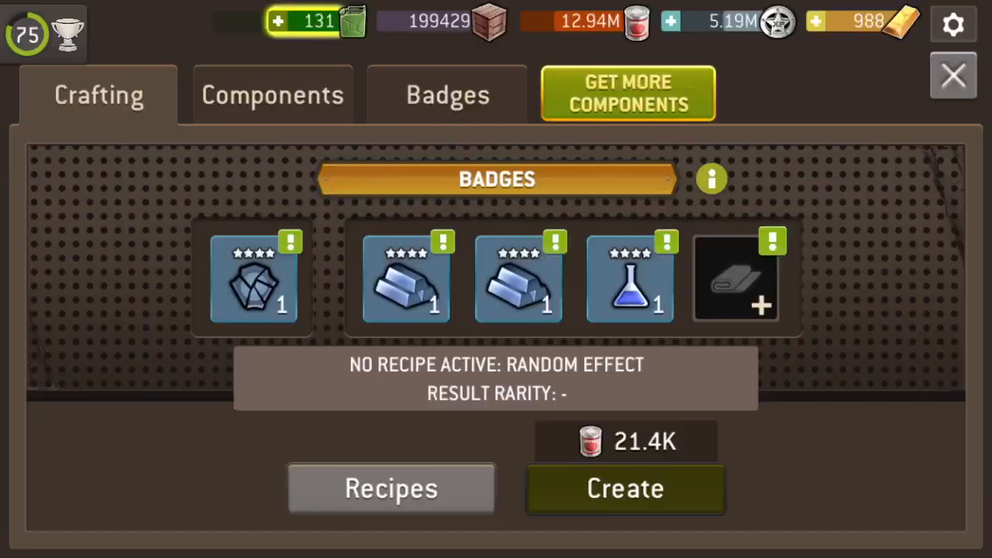
{"action": "left_click", "coordinate": [736, 276]}
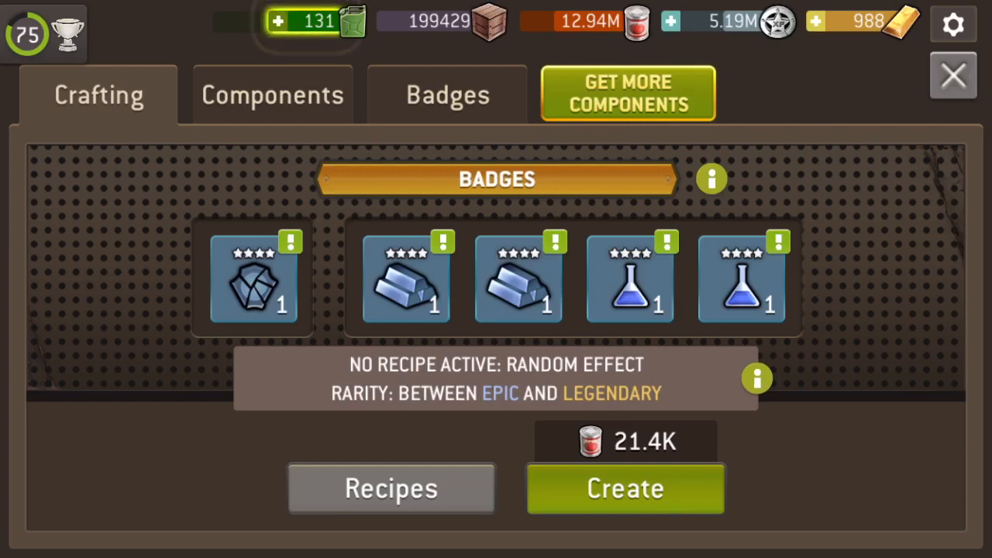
Craft and collect two four-star Damage Reduction badges, +12% then +15%
{"action": "left_click", "coordinate": [254, 279]}
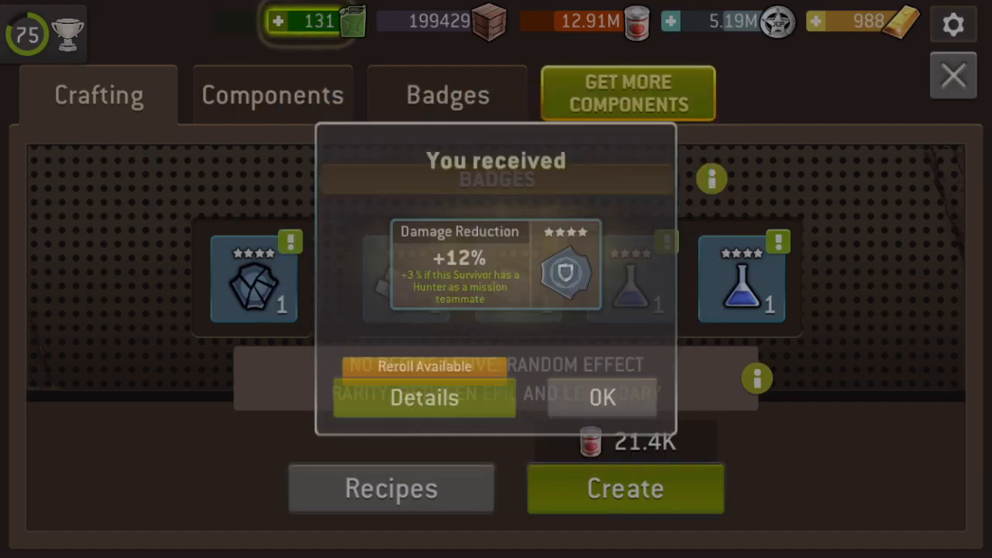
{"action": "left_click", "coordinate": [602, 397]}
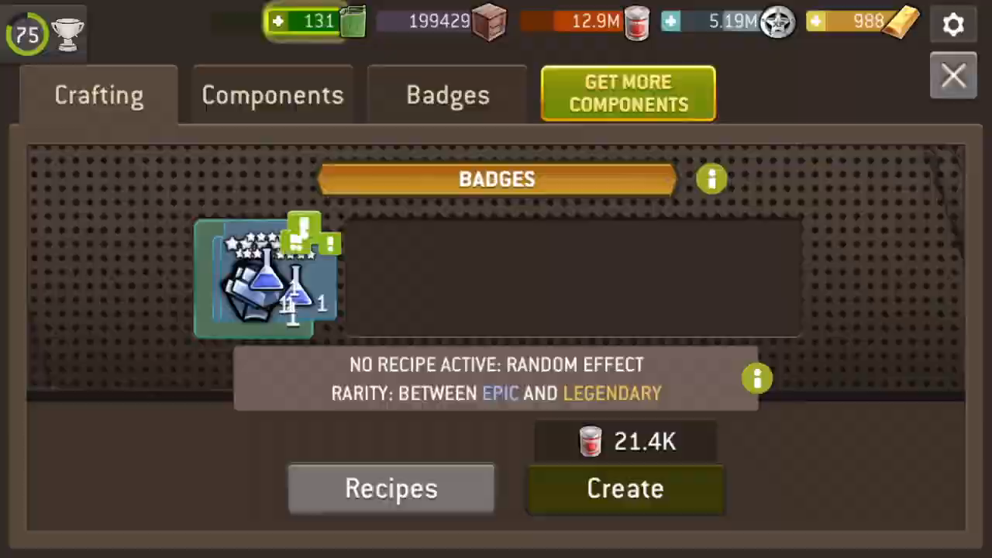
{"action": "left_click", "coordinate": [625, 488]}
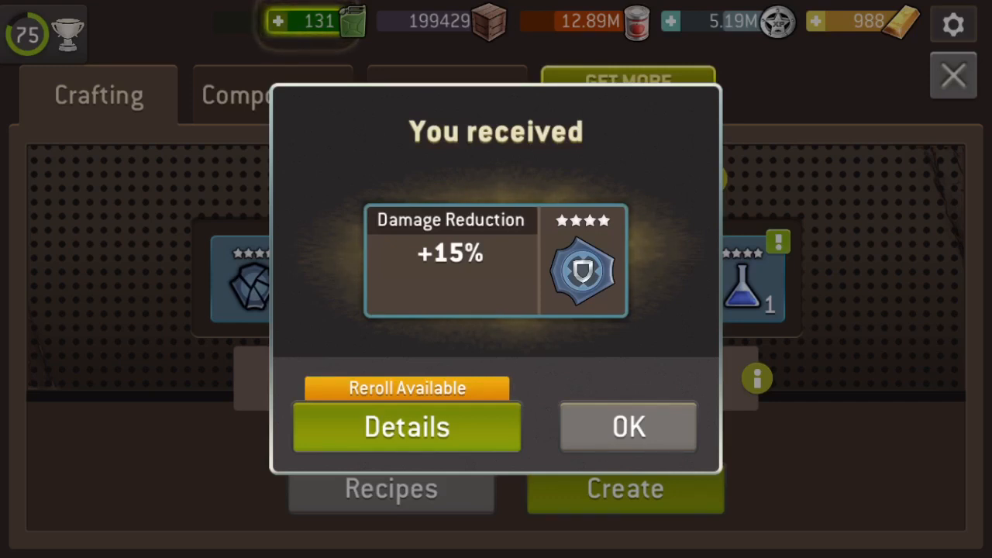
{"action": "left_click", "coordinate": [627, 426]}
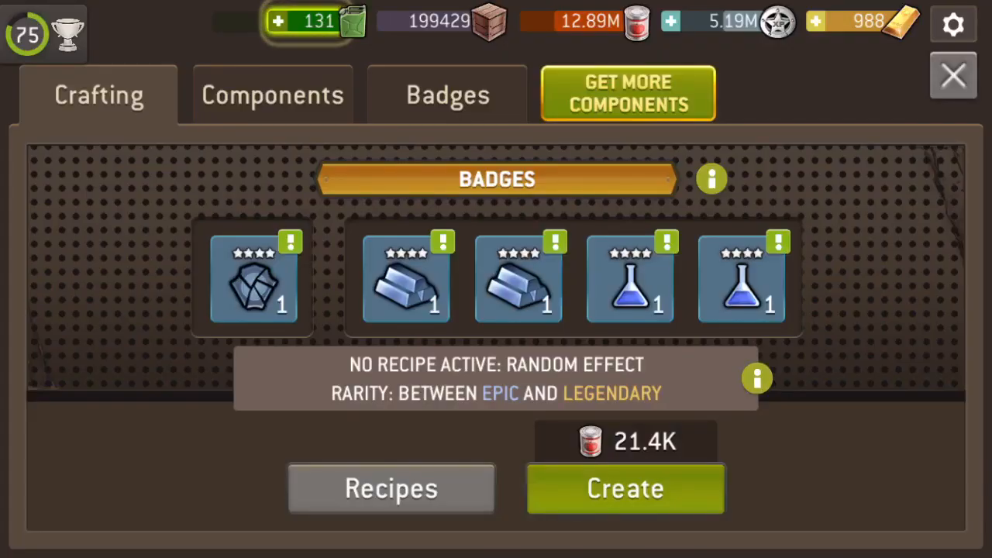
Craft, reveal and collect a four-star +17% Critical Damage badge
{"action": "left_click", "coordinate": [624, 488]}
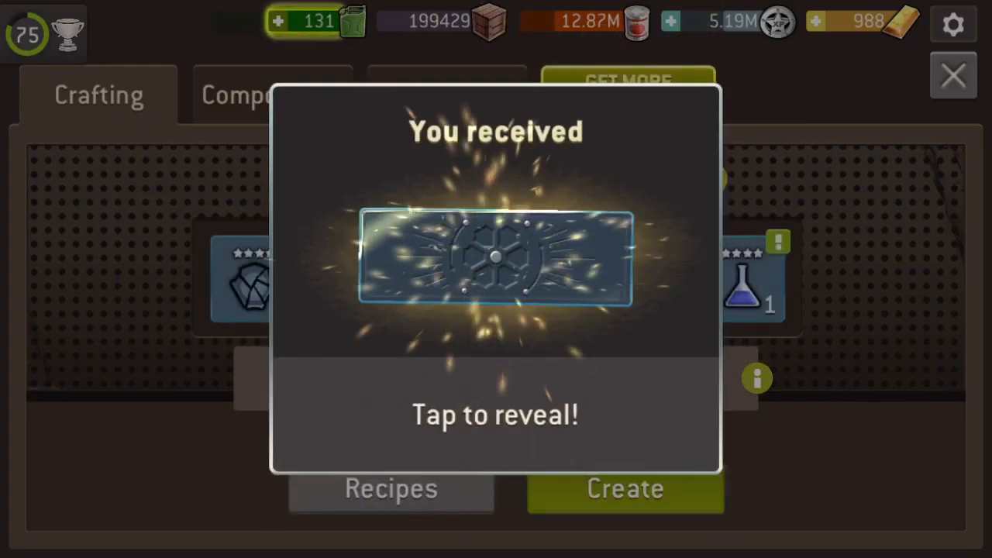
{"action": "left_click", "coordinate": [496, 261]}
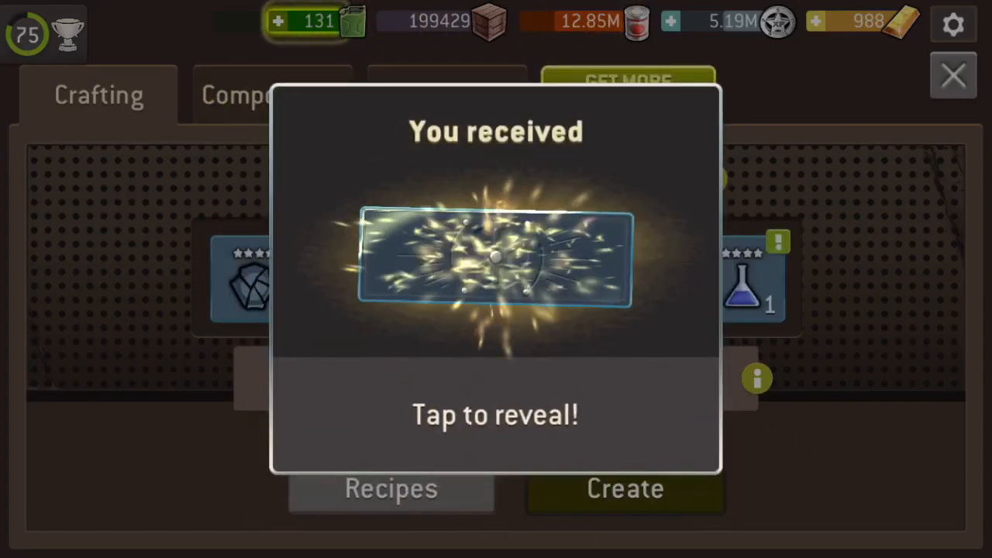
{"action": "left_click", "coordinate": [496, 261]}
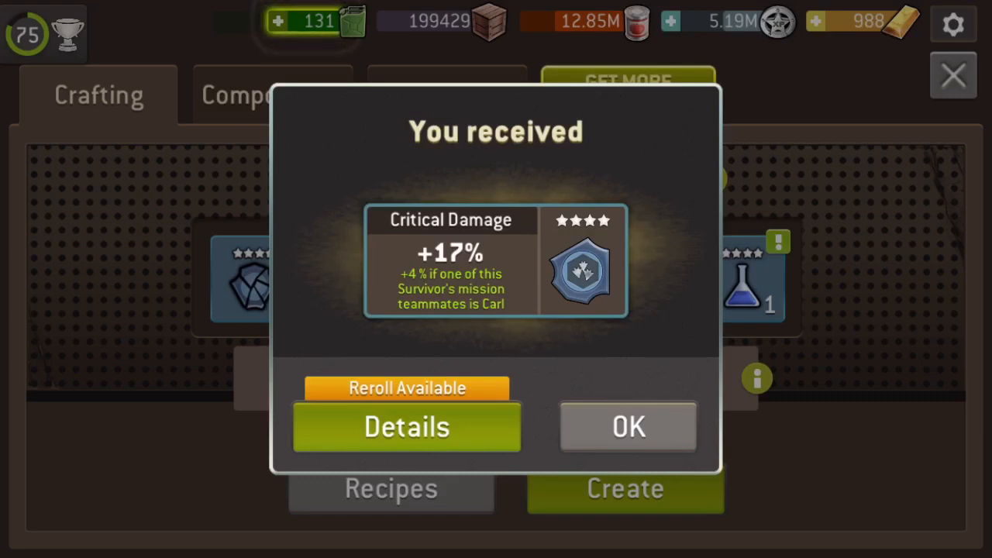
{"action": "left_click", "coordinate": [626, 427]}
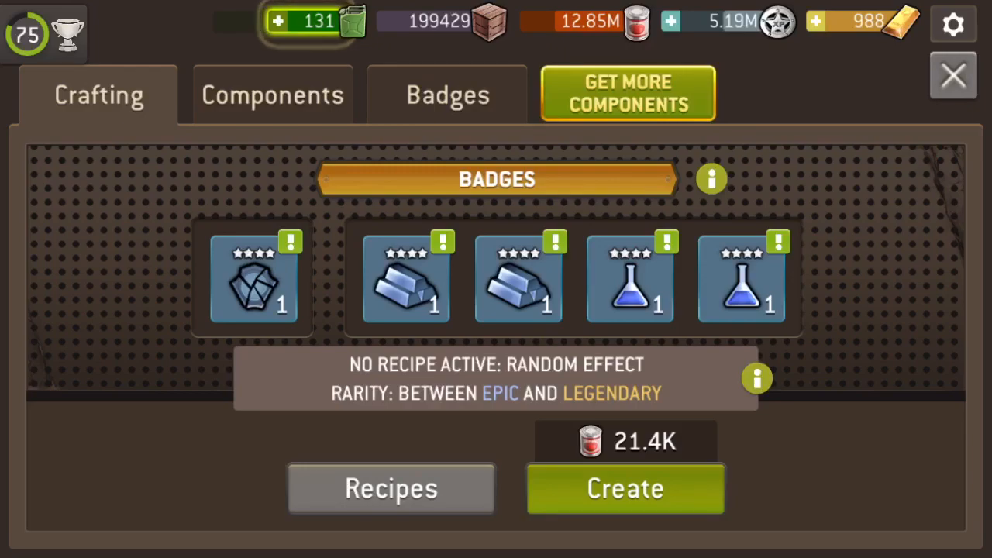
Craft again and reveal the legendary five-star +20% Damage badge
{"action": "left_click", "coordinate": [625, 488]}
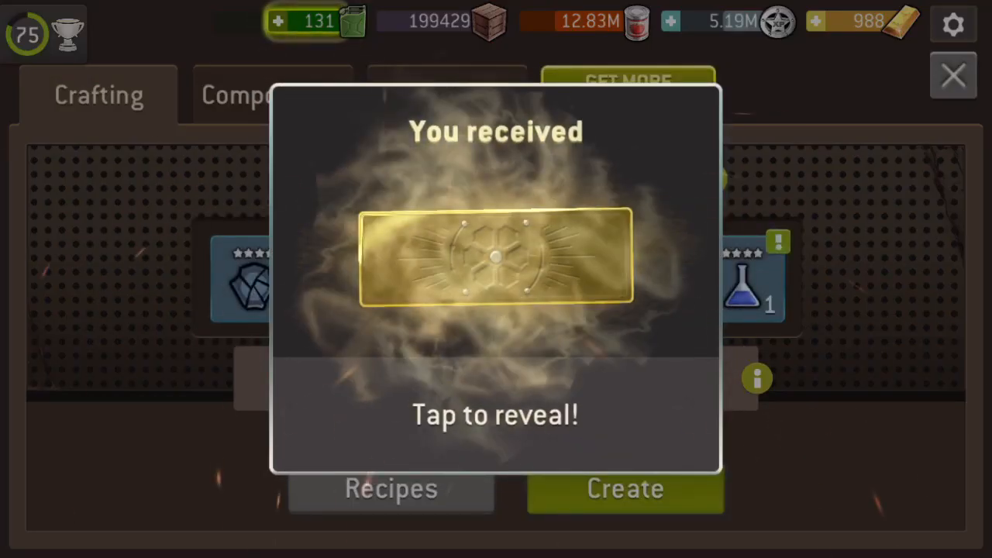
{"action": "left_click", "coordinate": [496, 260]}
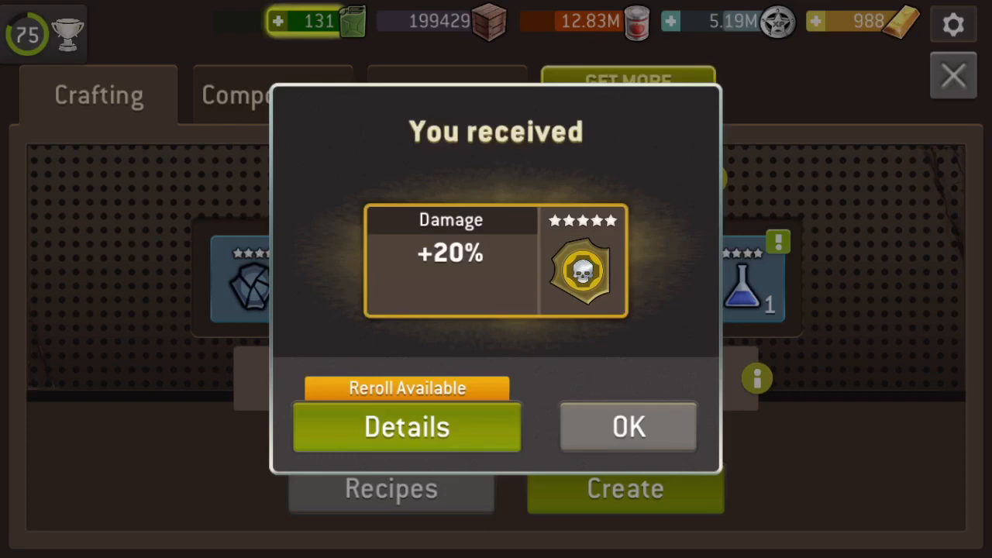
Collect the legendary Damage badge and scroll through the recipe chart in Photos
{"action": "left_click", "coordinate": [627, 426]}
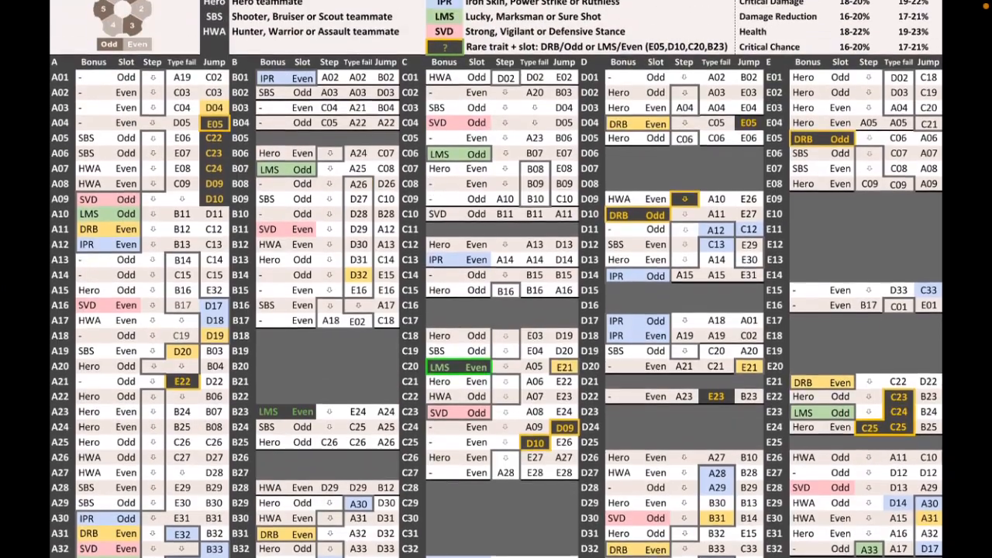
{"action": "scroll", "scroll_direction": "down", "scroll_amount": 3}
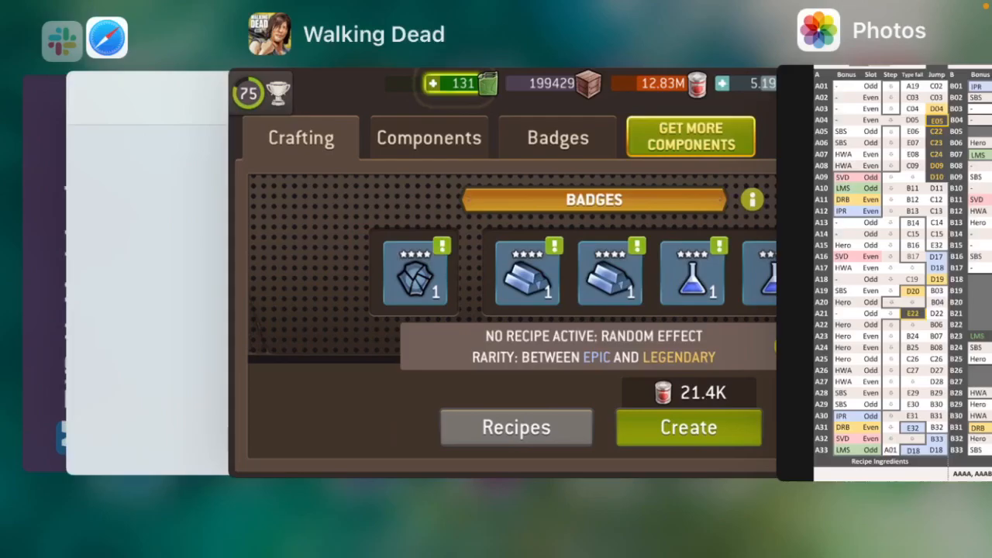
Back in the game, reveal and collect +15% Damage Reduction, then craft a +15% Damage badge
{"action": "left_click", "coordinate": [688, 428]}
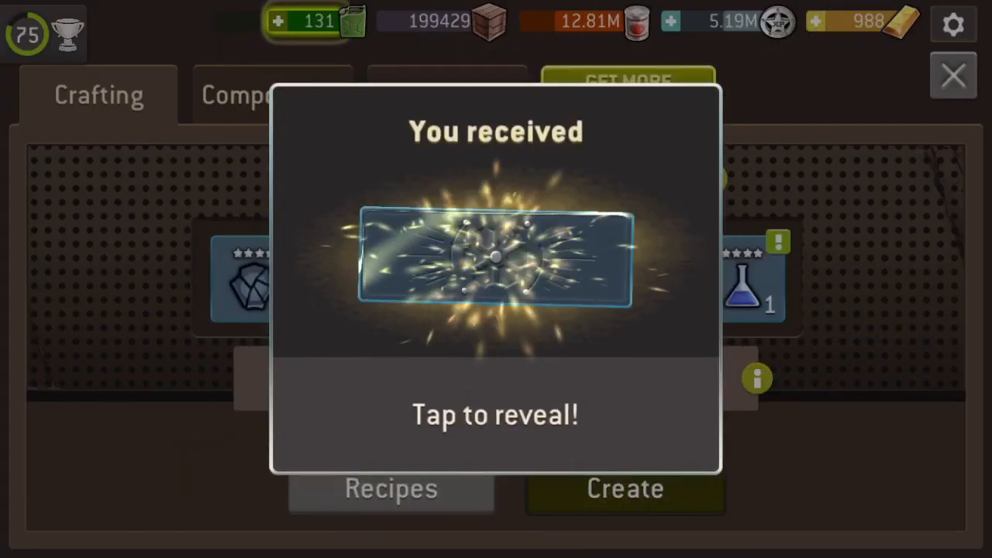
{"action": "left_click", "coordinate": [496, 260]}
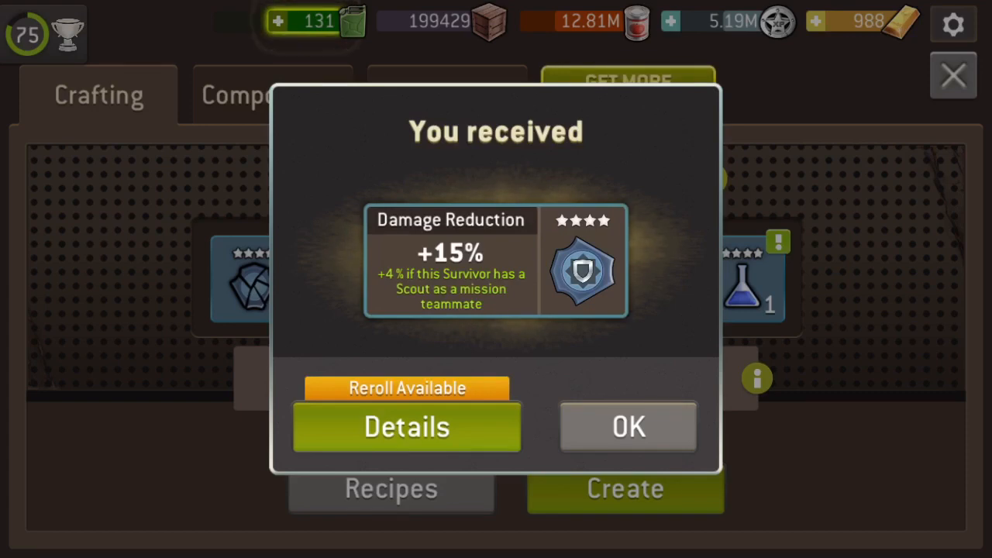
{"action": "left_click", "coordinate": [626, 426]}
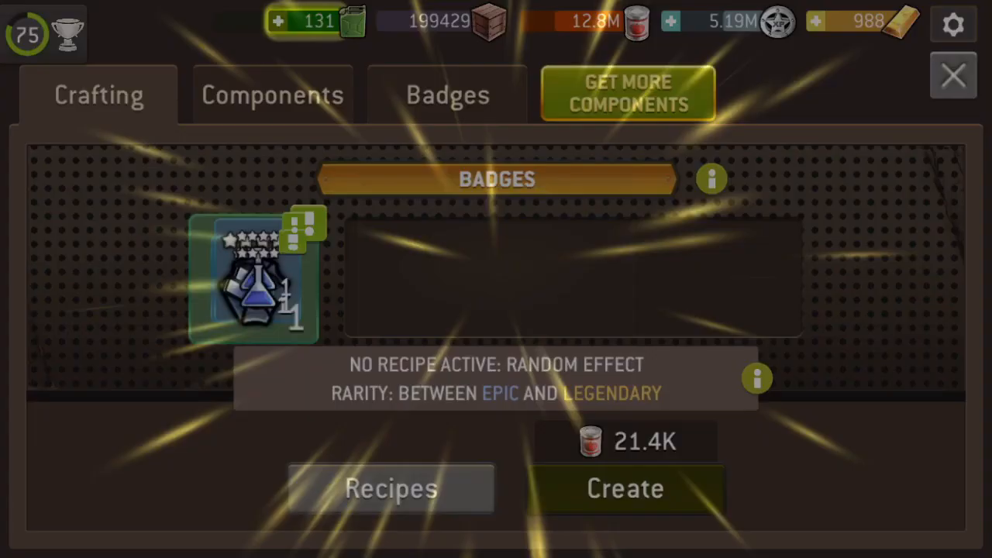
{"action": "left_click", "coordinate": [624, 488]}
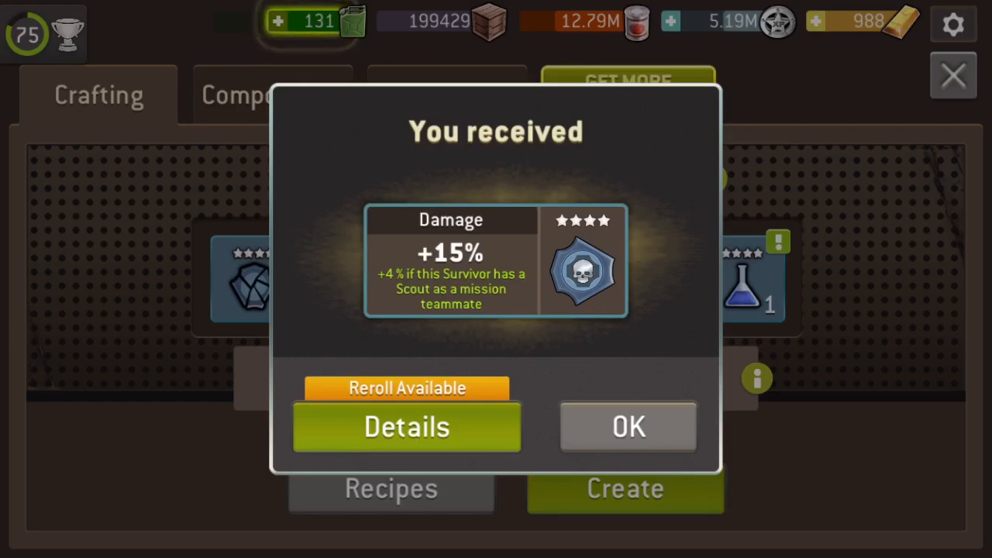
Collect the Damage badge and craft again, yielding a legendary five-star +20% Damage Reduction
{"action": "left_click", "coordinate": [626, 427]}
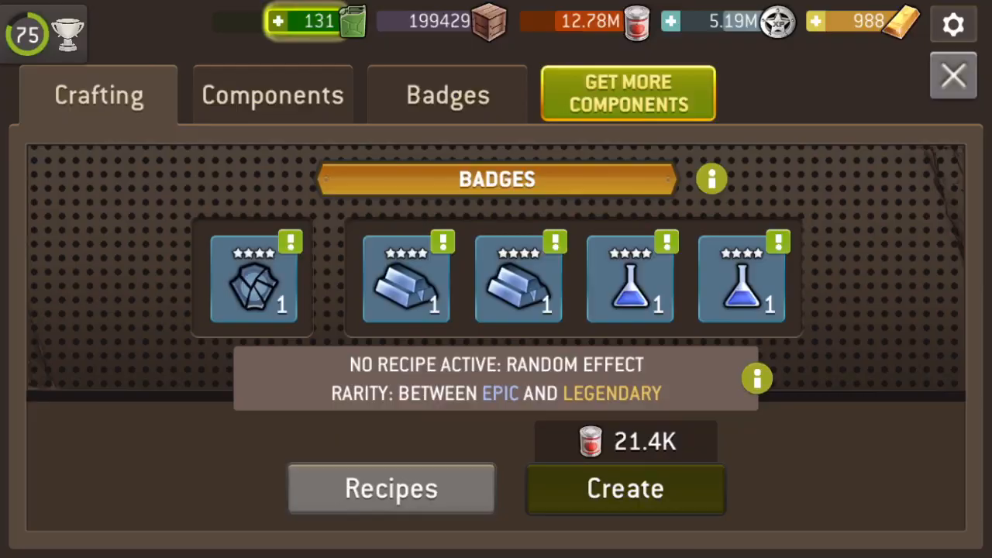
{"action": "left_click", "coordinate": [624, 488]}
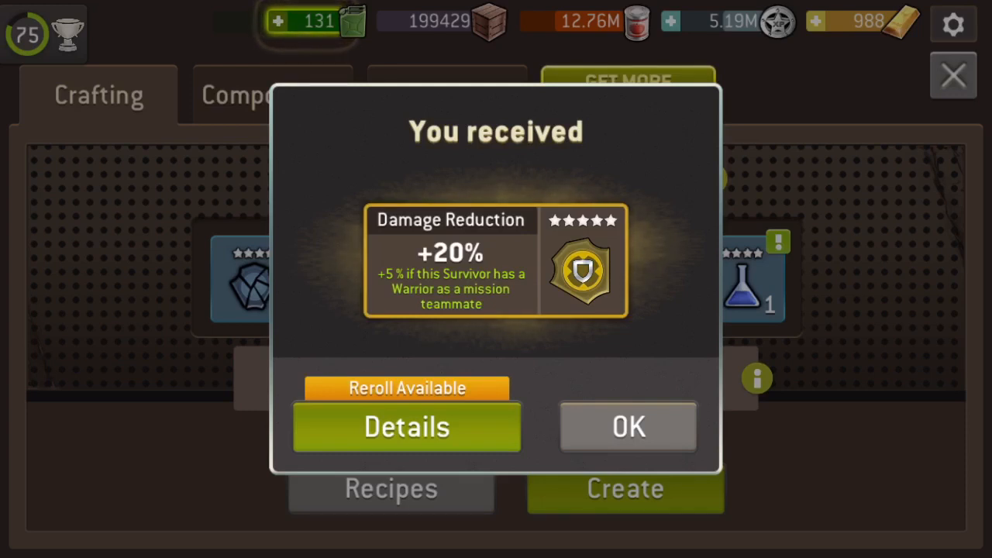
Collect the +20% Damage Reduction badge, then craft and collect a four-star +15% Damage Reduction
{"action": "left_click", "coordinate": [626, 427]}
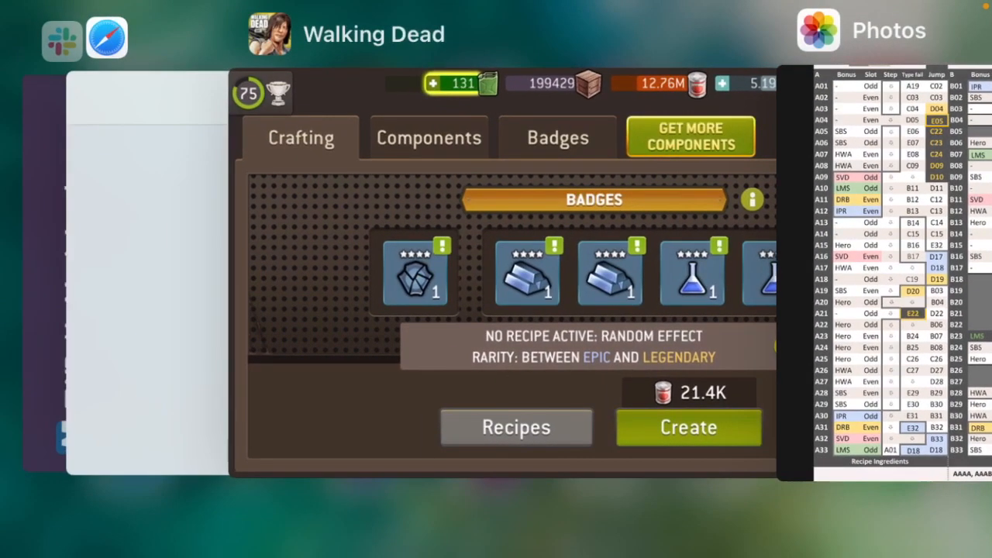
{"action": "left_click", "coordinate": [688, 427]}
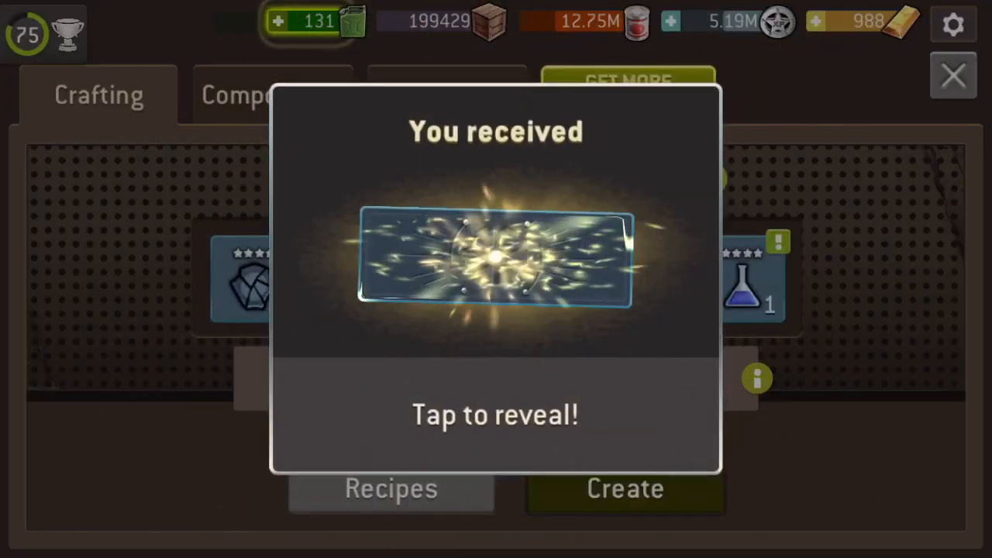
{"action": "left_click", "coordinate": [496, 260]}
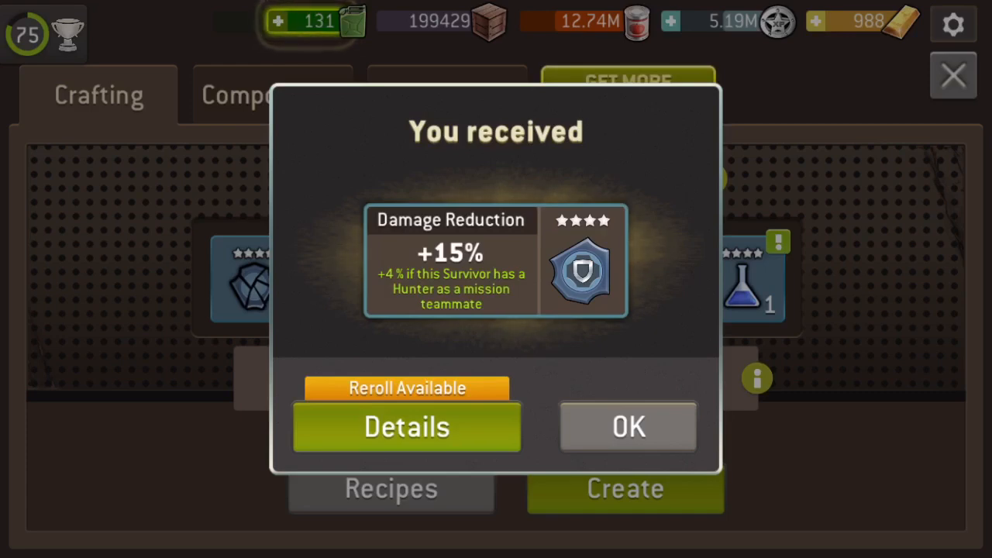
{"action": "left_click", "coordinate": [626, 426]}
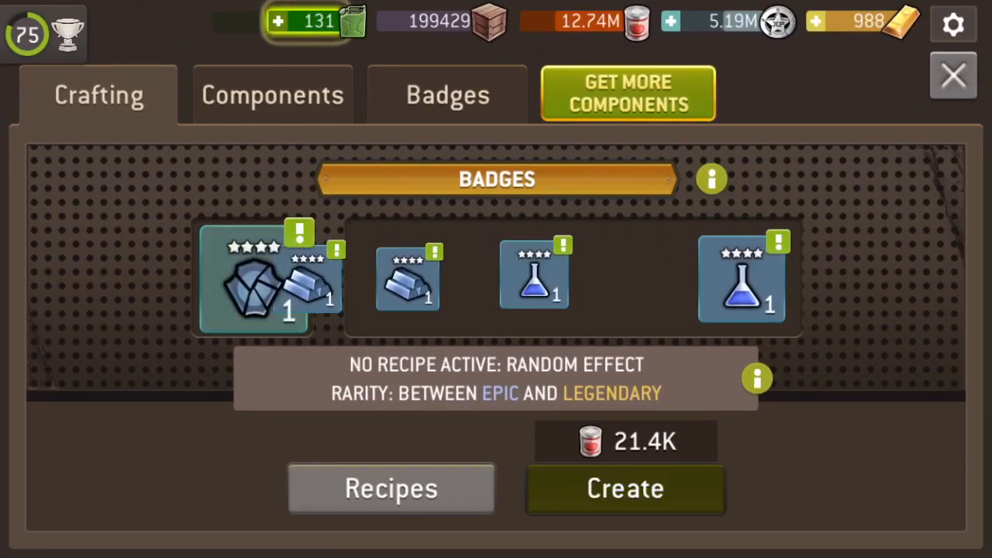
Craft, reveal and collect a +14% Damage Reduction badge
{"action": "left_click", "coordinate": [625, 488]}
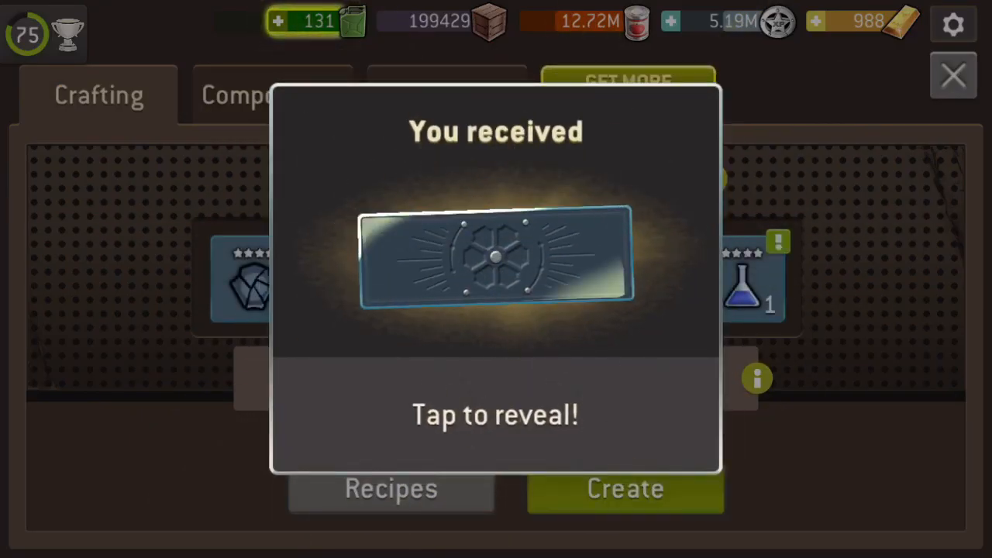
{"action": "left_click", "coordinate": [496, 255]}
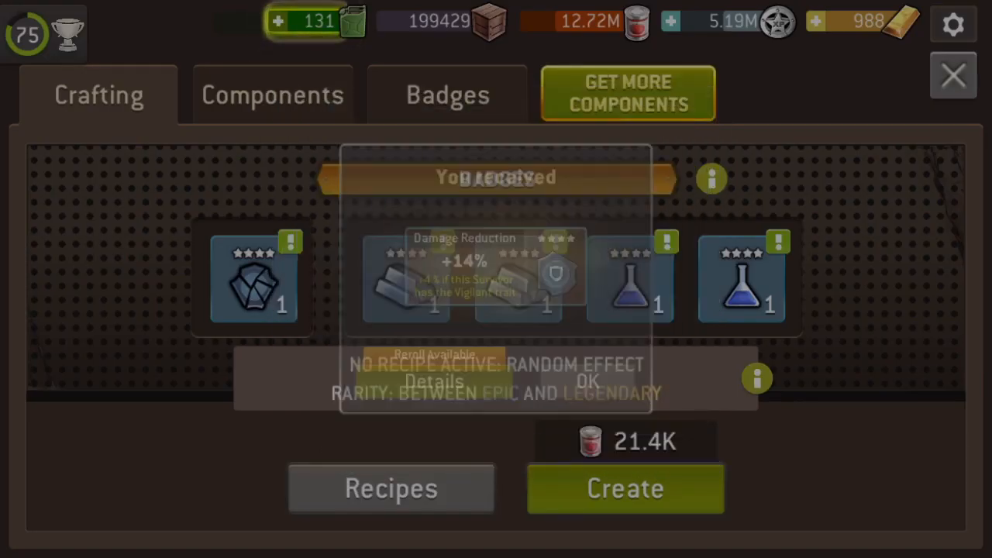
{"action": "left_click", "coordinate": [588, 382]}
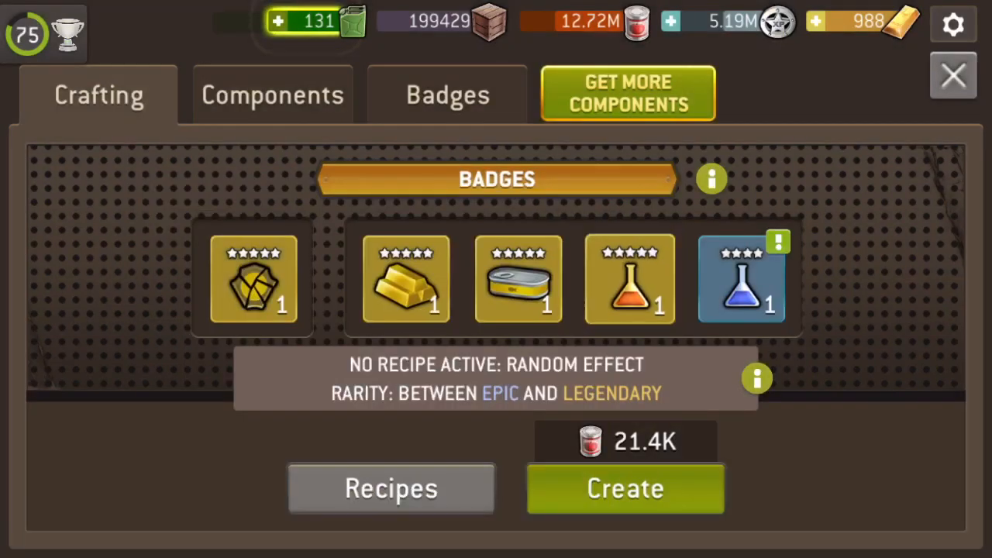
Review the badge recipe list to check the legendary Damage recipe
{"action": "left_click", "coordinate": [390, 489]}
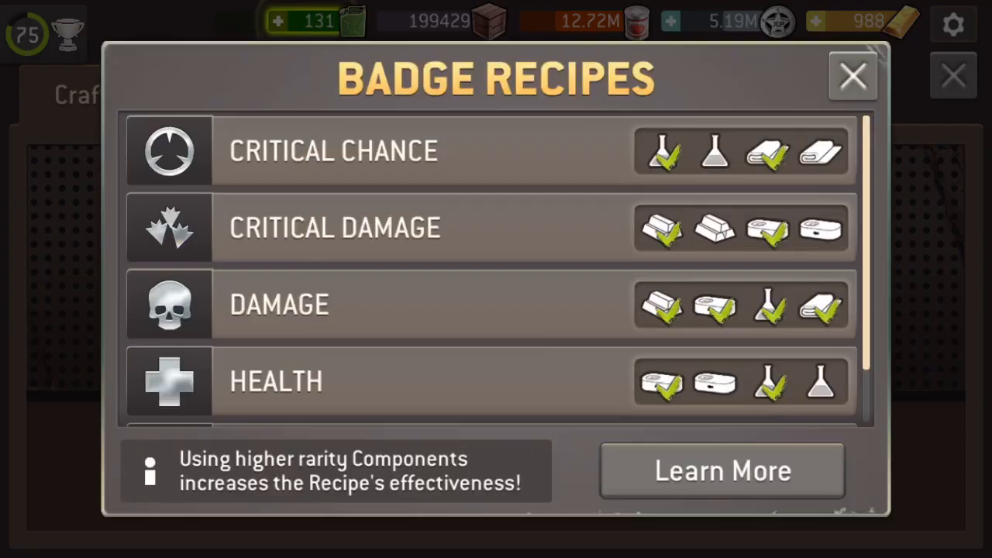
{"action": "scroll", "scroll_direction": "down", "scroll_amount": 3}
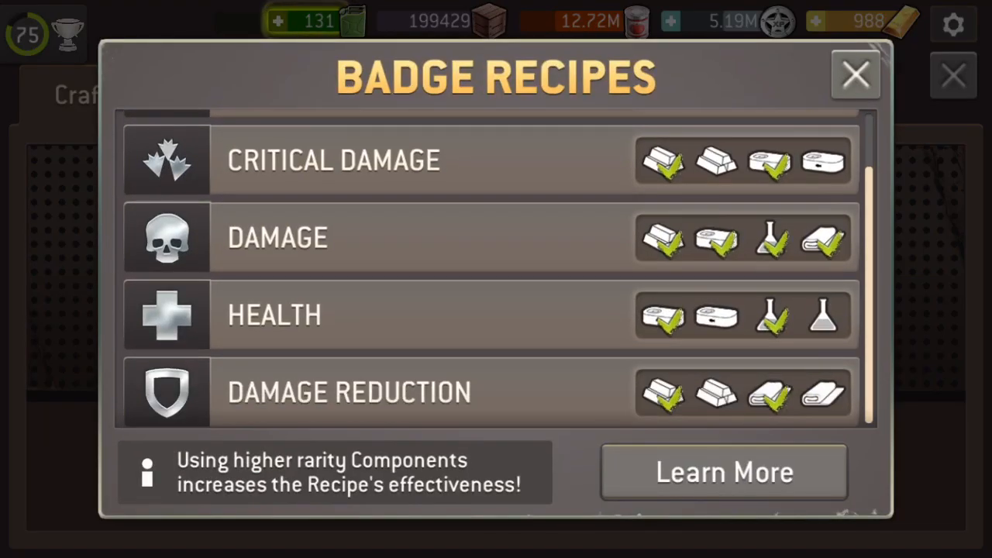
{"action": "left_click", "coordinate": [856, 75]}
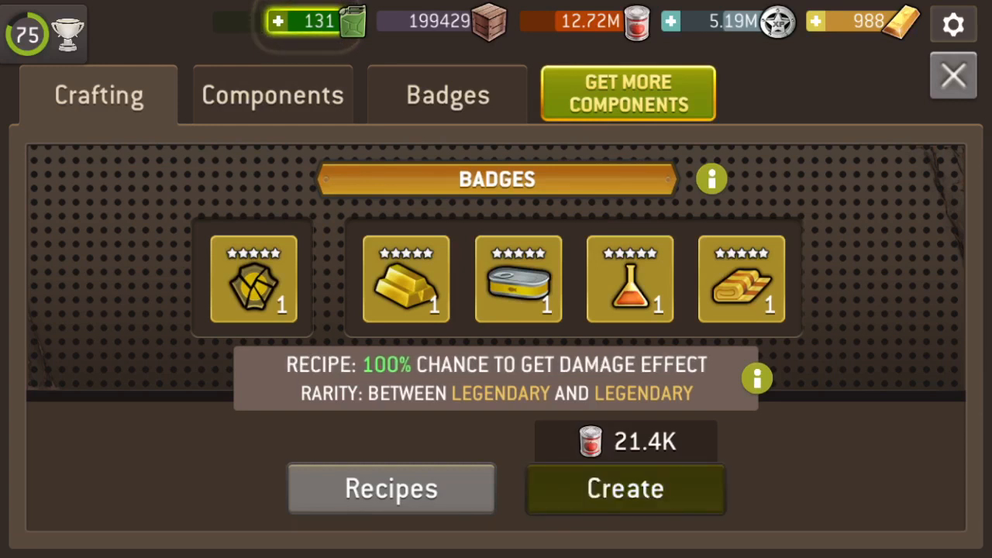
Craft the legendary Damage recipe and collect the five-star +17% Damage badge
{"action": "left_click", "coordinate": [625, 488]}
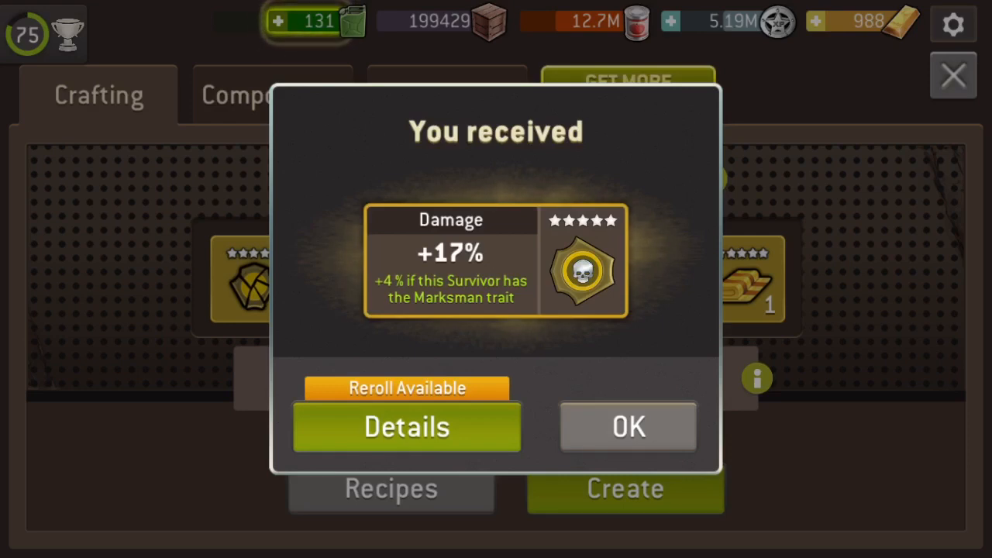
{"action": "left_click", "coordinate": [626, 427]}
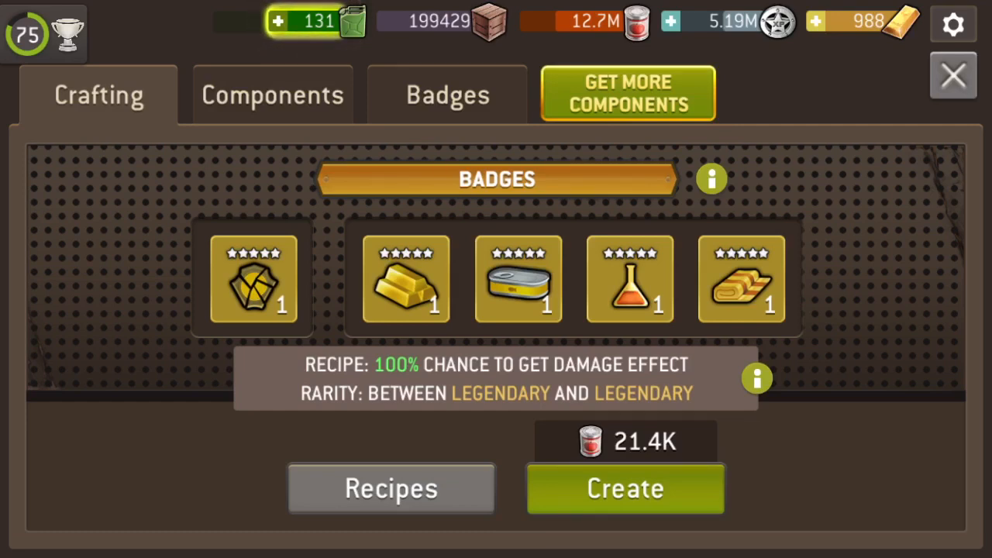
Bring up the badge recipe list with the legendary Damage recipe still loaded
{"action": "left_click", "coordinate": [390, 488]}
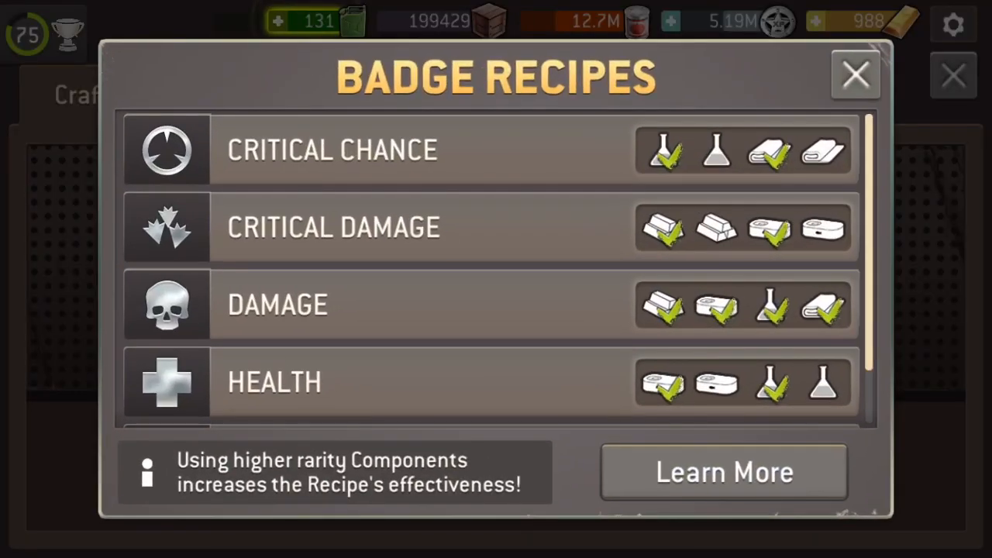
Craft the legendary Health recipe and reveal the resulting five-star Health +20% badge
{"action": "scroll", "scroll_direction": "down", "scroll_amount": 3}
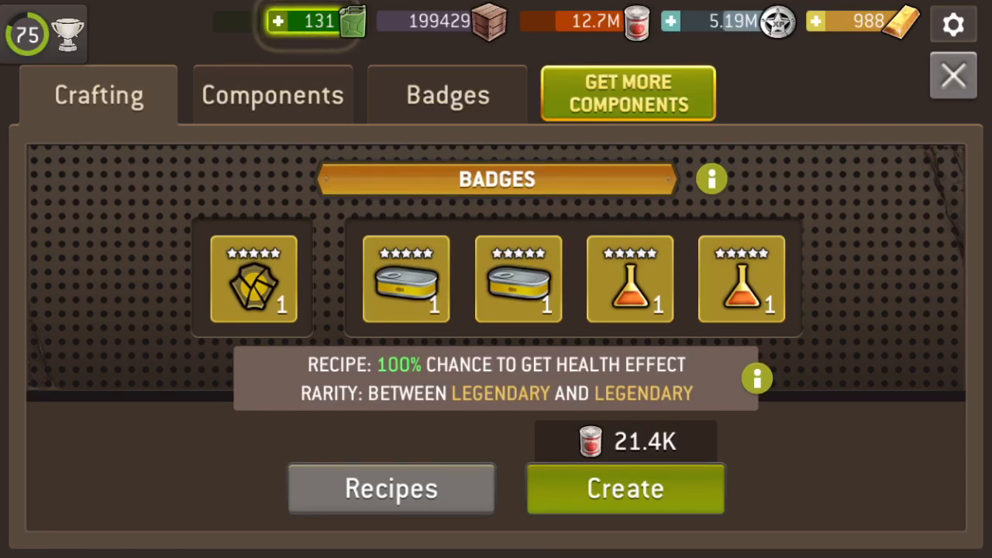
{"action": "left_click", "coordinate": [625, 489]}
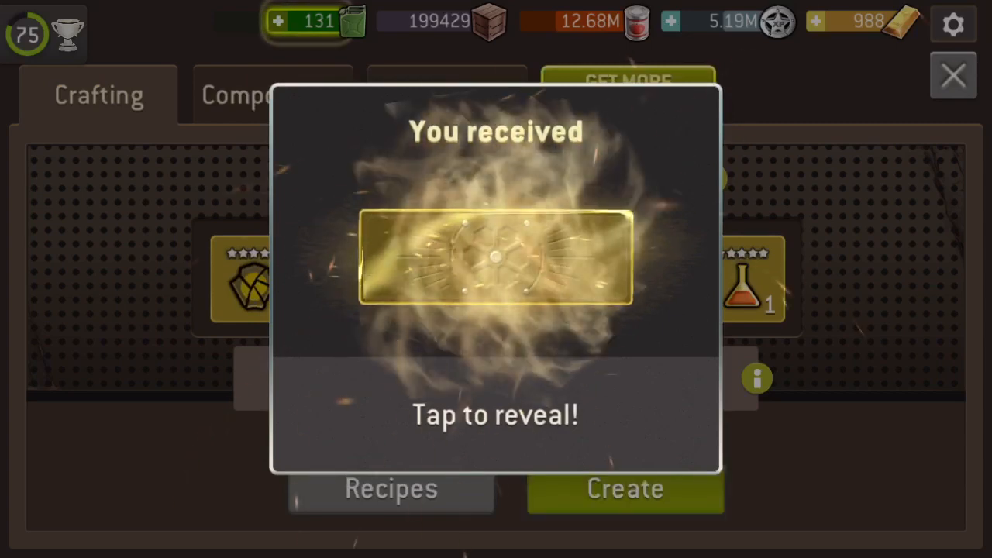
{"action": "left_click", "coordinate": [496, 256]}
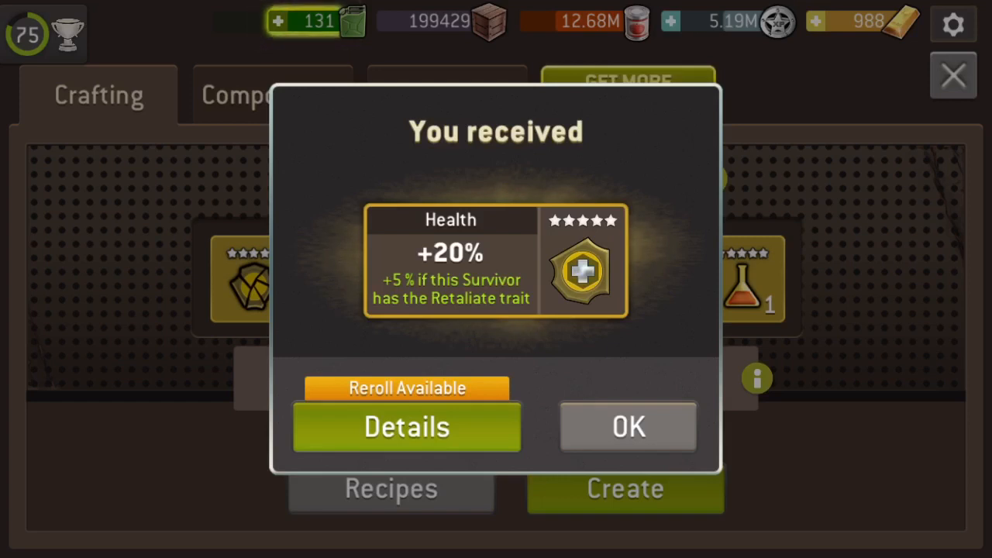
{"action": "left_click", "coordinate": [626, 427]}
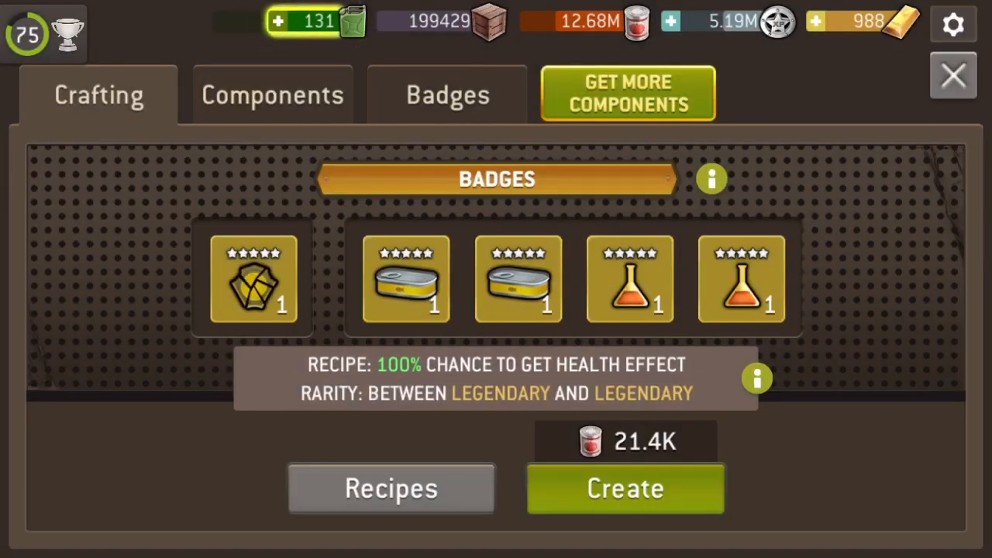
Check the Critical Damage recipe and bring up the component picker for its first slot
{"action": "left_click", "coordinate": [390, 488]}
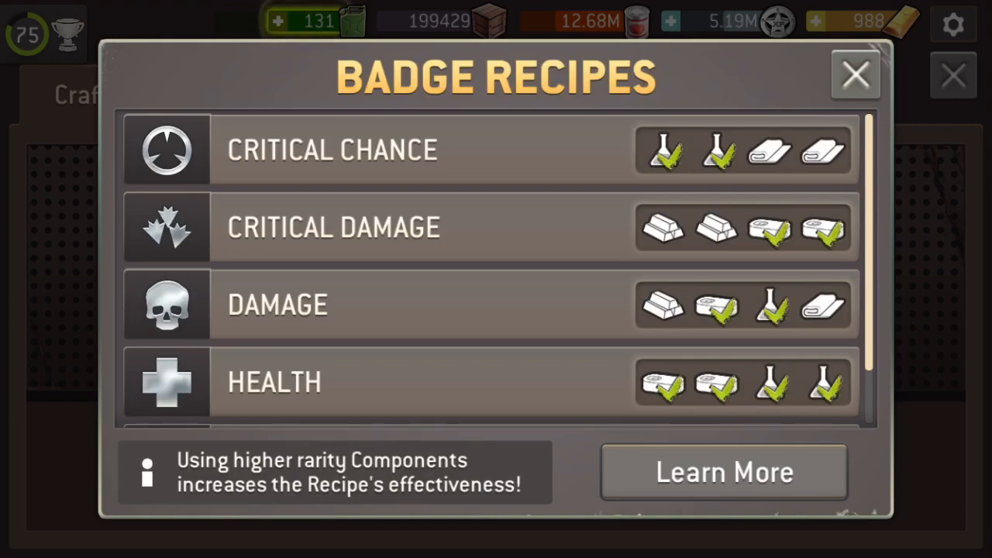
{"action": "left_click", "coordinate": [855, 75]}
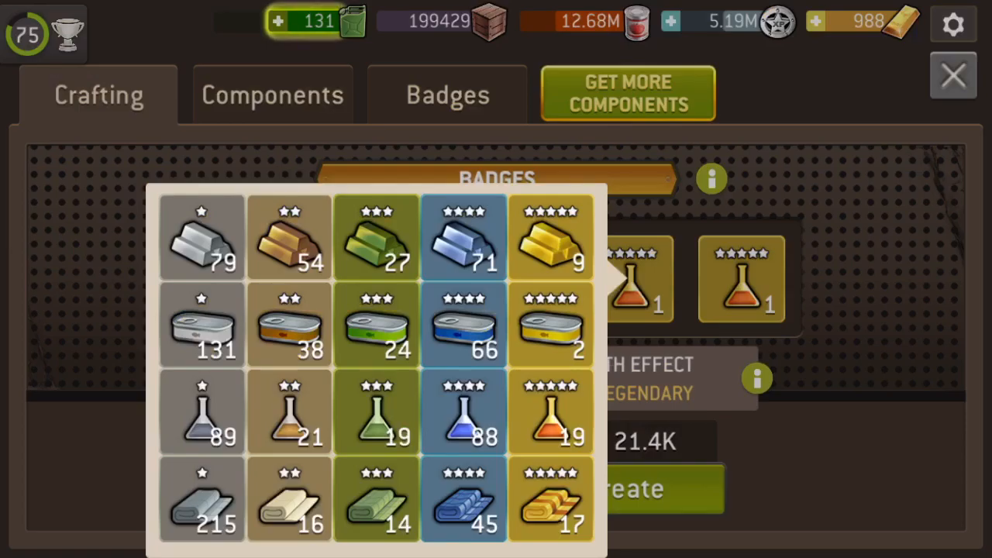